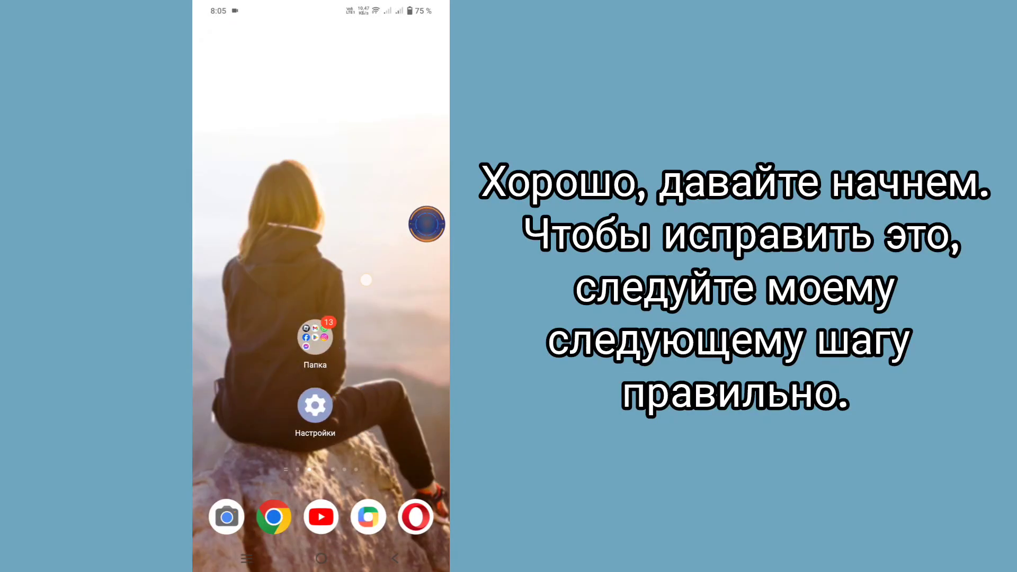
Launch Settings and scroll to the Apps list with storage sizes
click(315, 404)
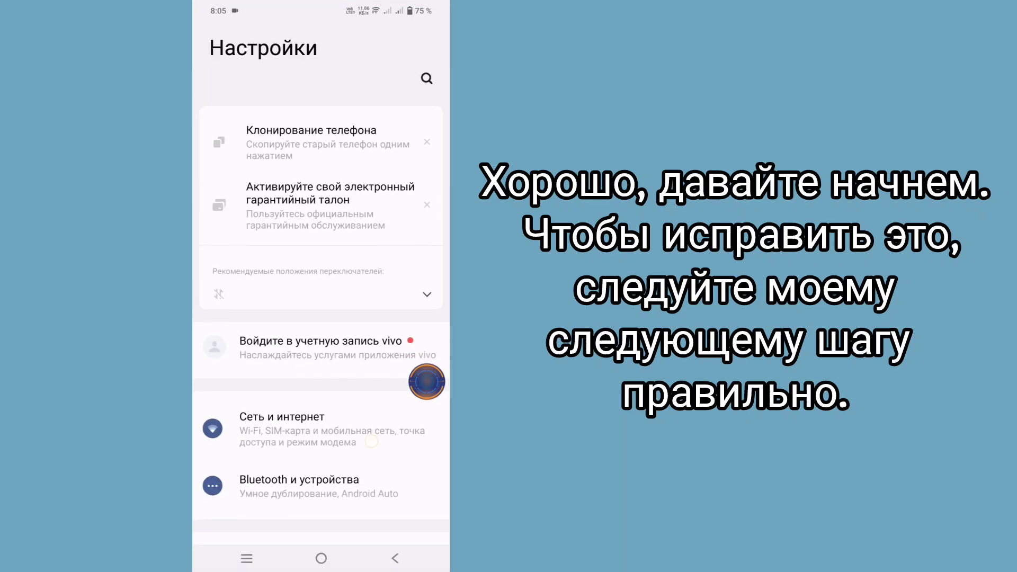
scroll(down, 3)
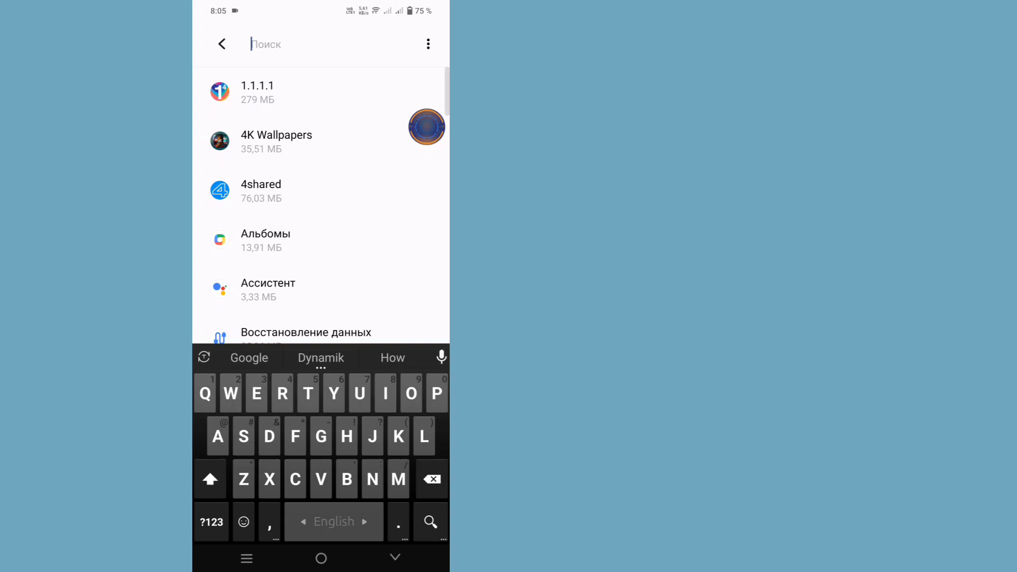
Search 'Tele', open Telegram's Storage & cache, then its storage-clearing options
text(Tele)
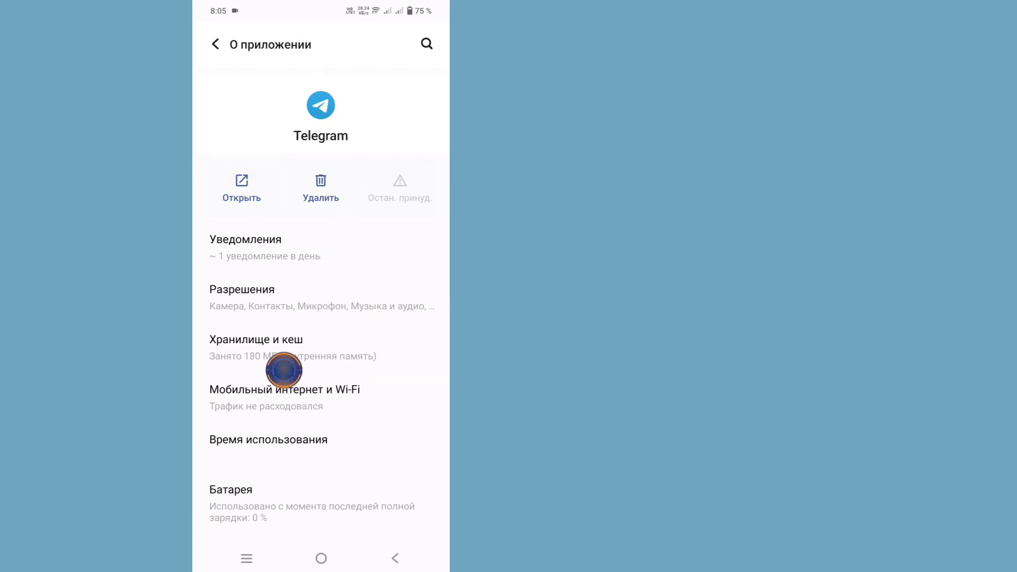
click(285, 339)
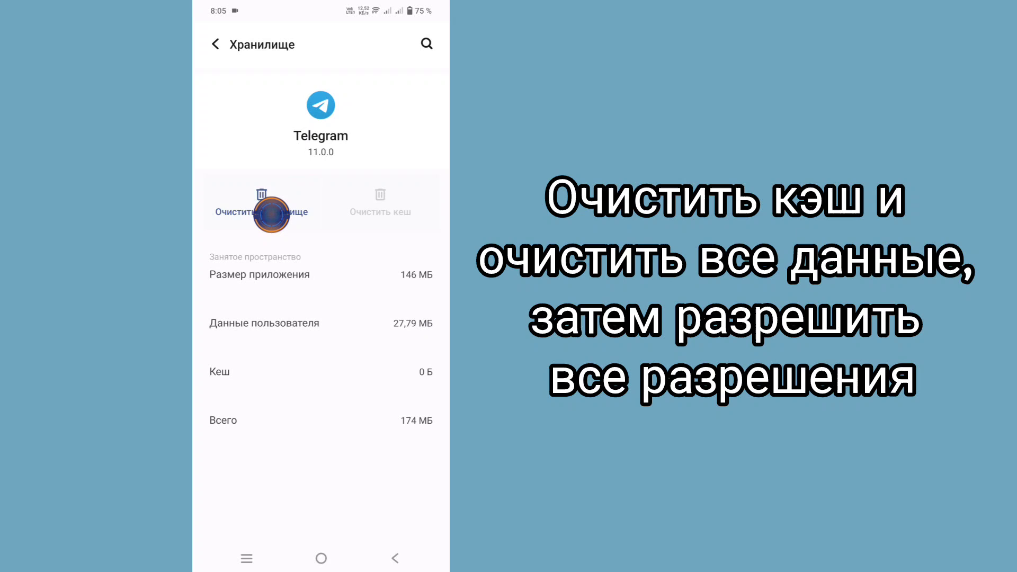
click(260, 203)
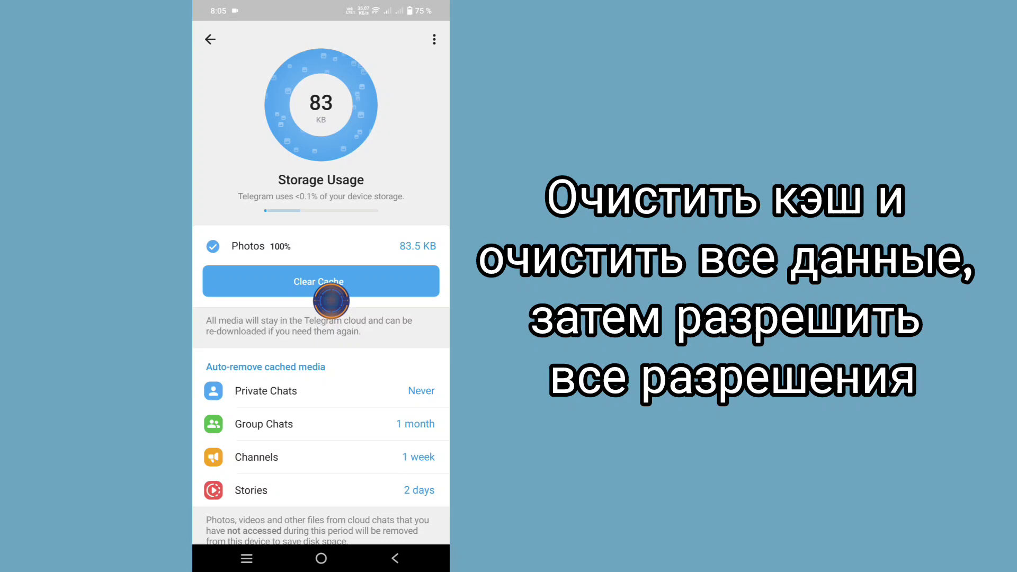
Clear Telegram's local database from the Storage Usage menu and confirm
click(321, 281)
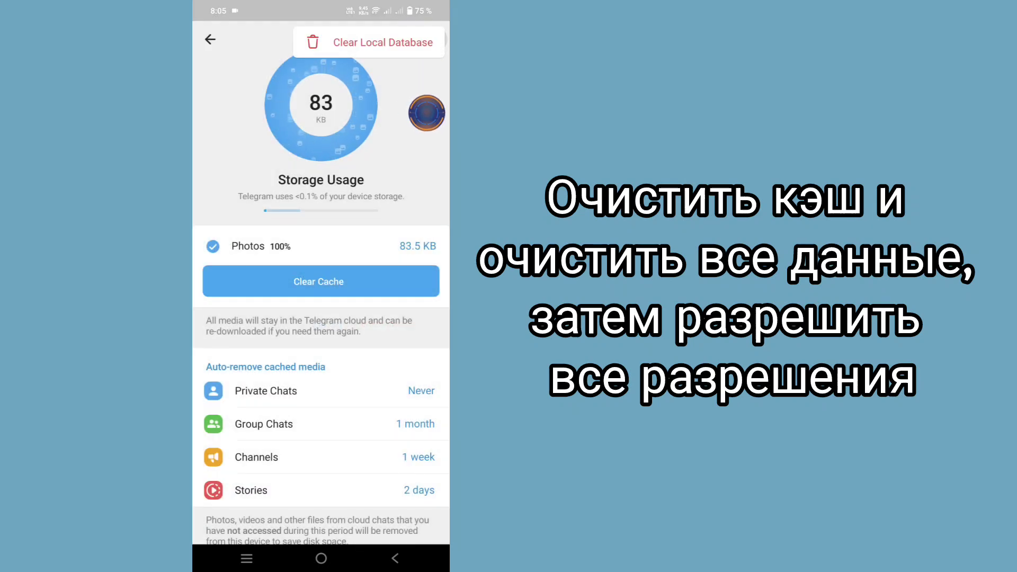
click(382, 41)
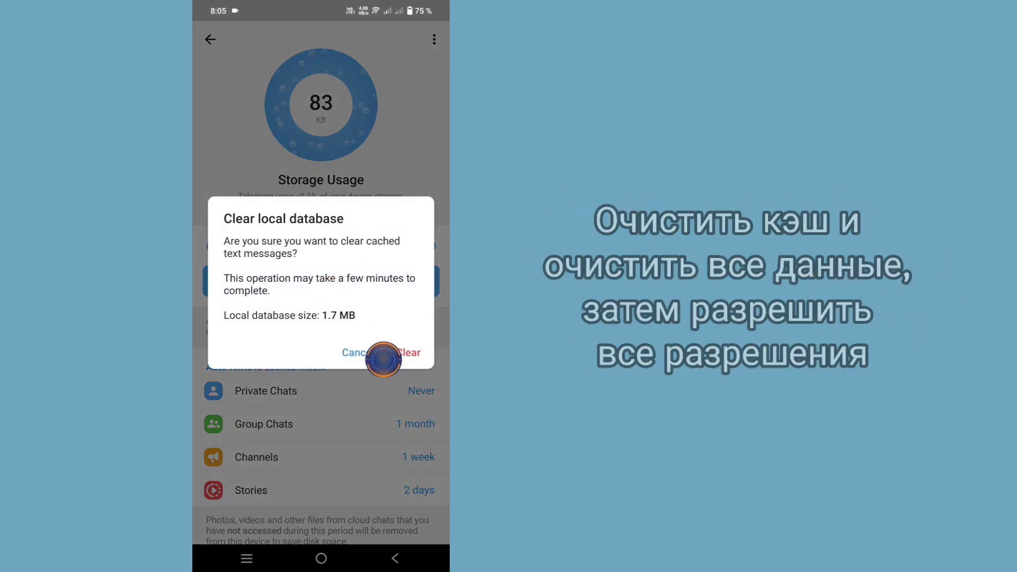
click(409, 352)
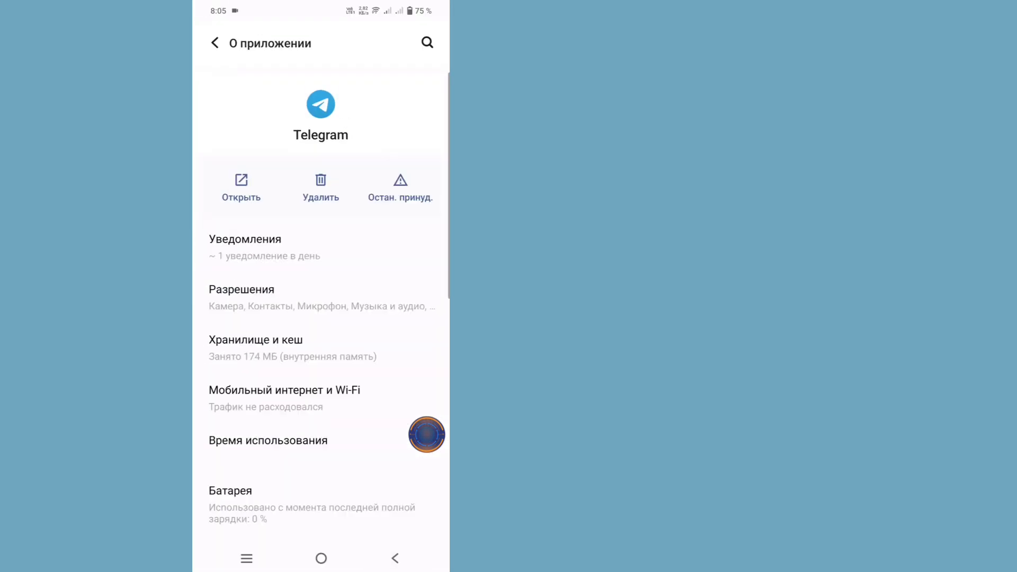
Check Telegram's Music and audio permission and the permissions list, then open the home folder
click(321, 297)
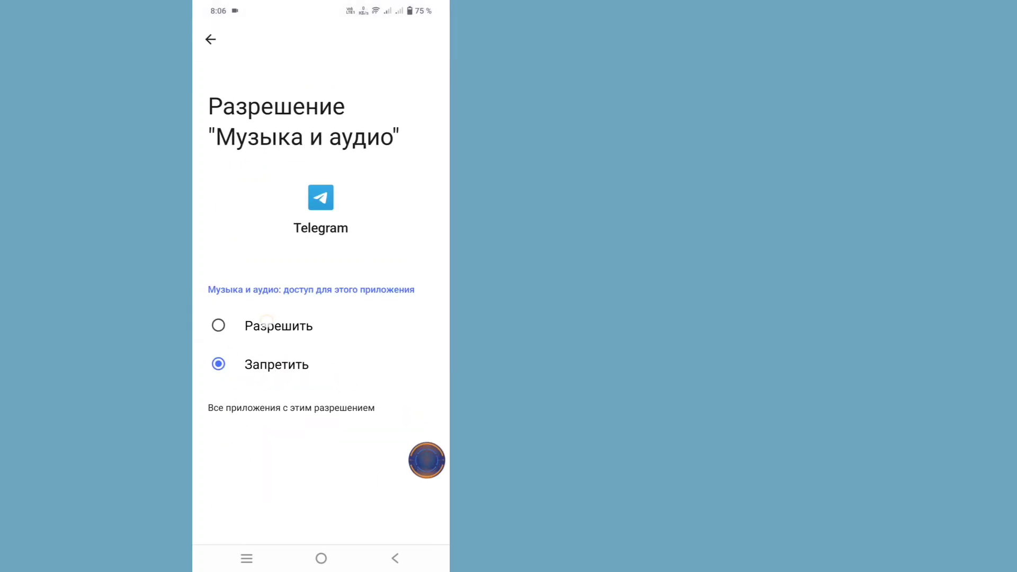
click(209, 40)
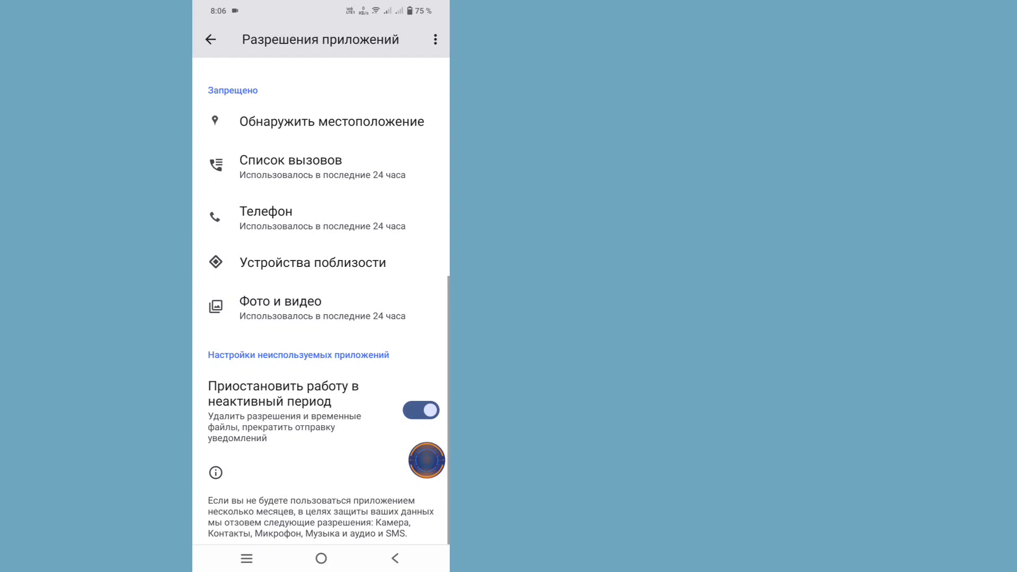
click(290, 308)
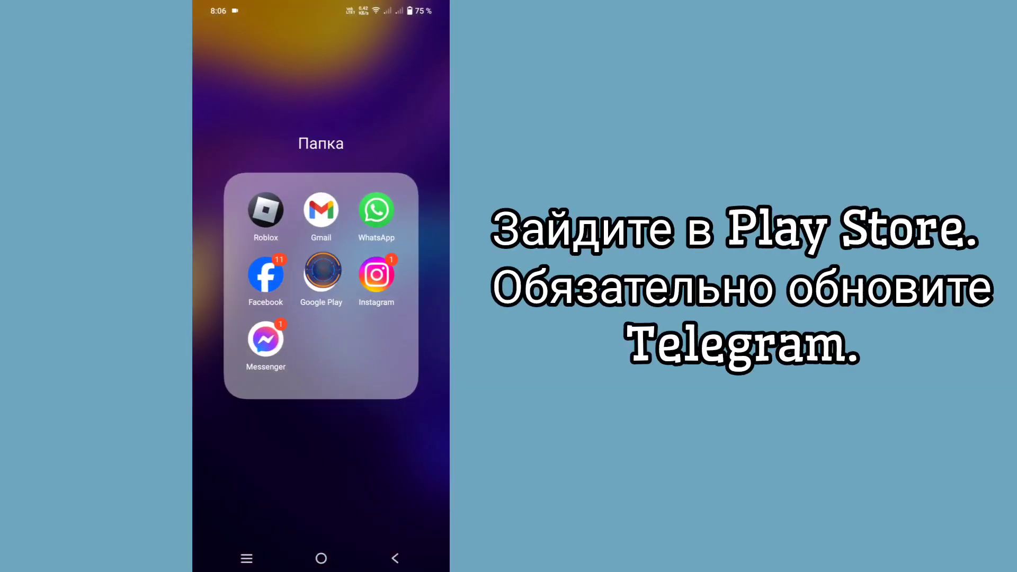
Search Google Play for 'Tele' and open Telegram from the results
click(320, 272)
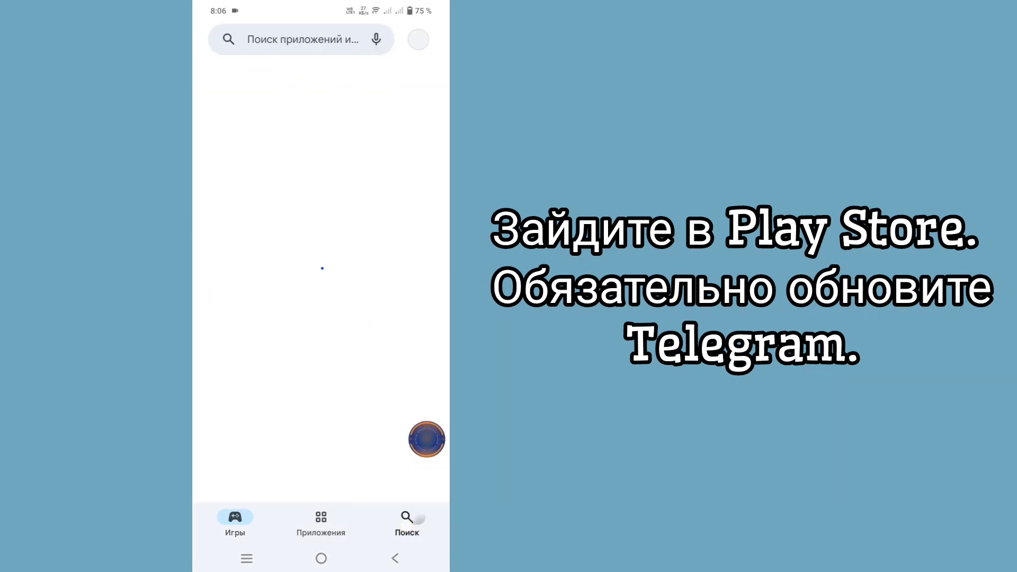
click(298, 39)
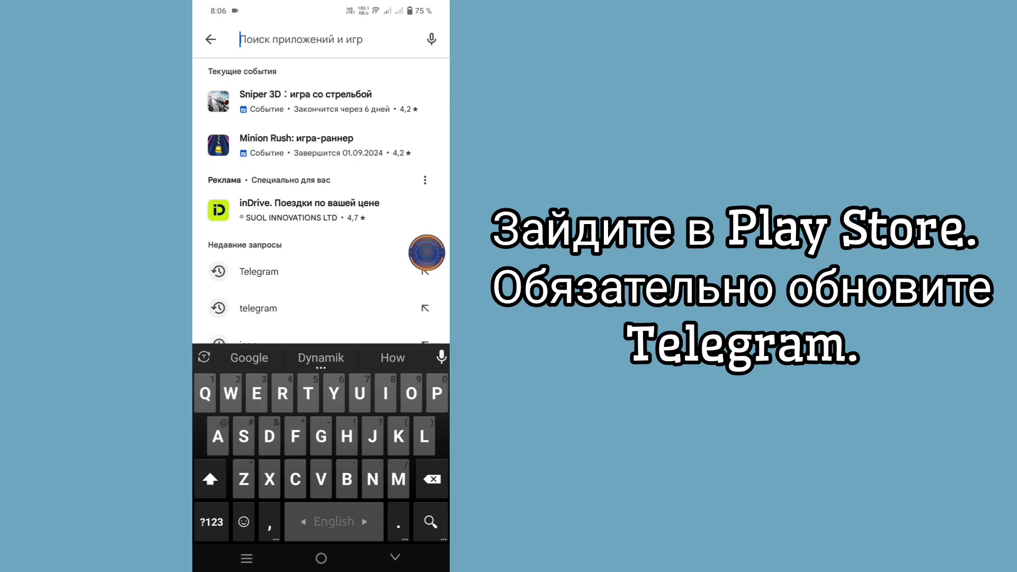
text(Tele)
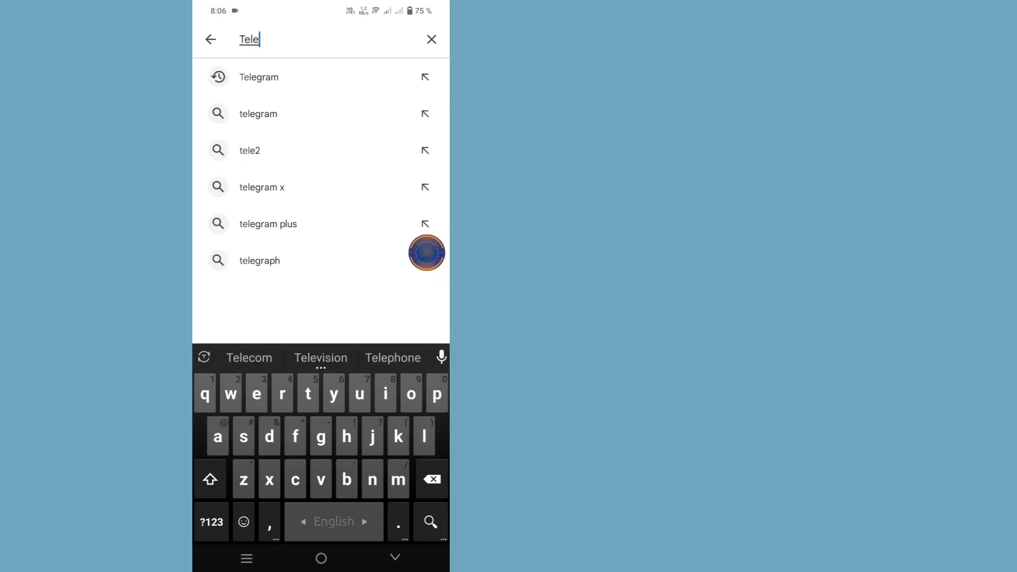
click(259, 76)
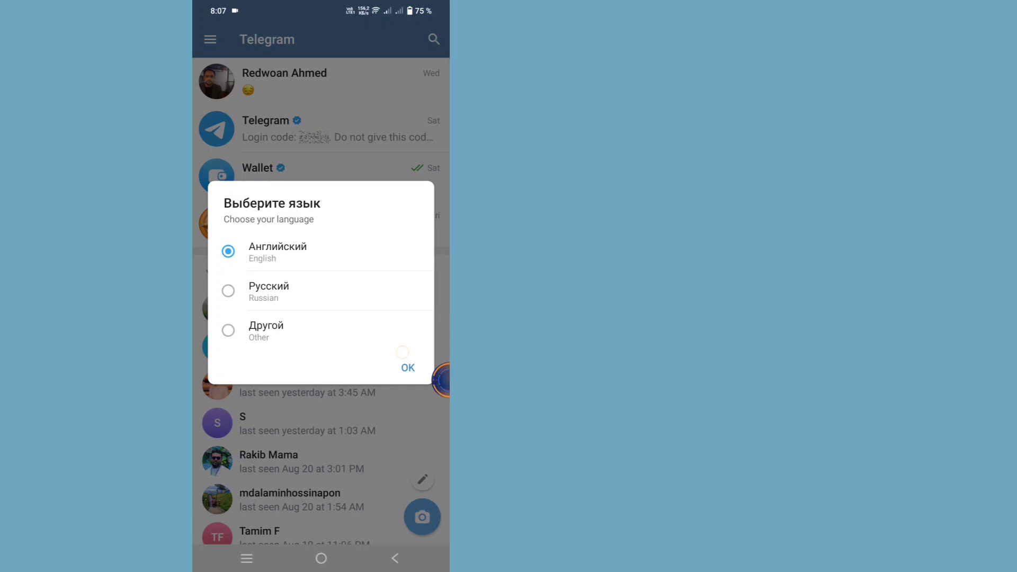
Confirm English, open a contact's empty chat, and return to the chat list
click(407, 367)
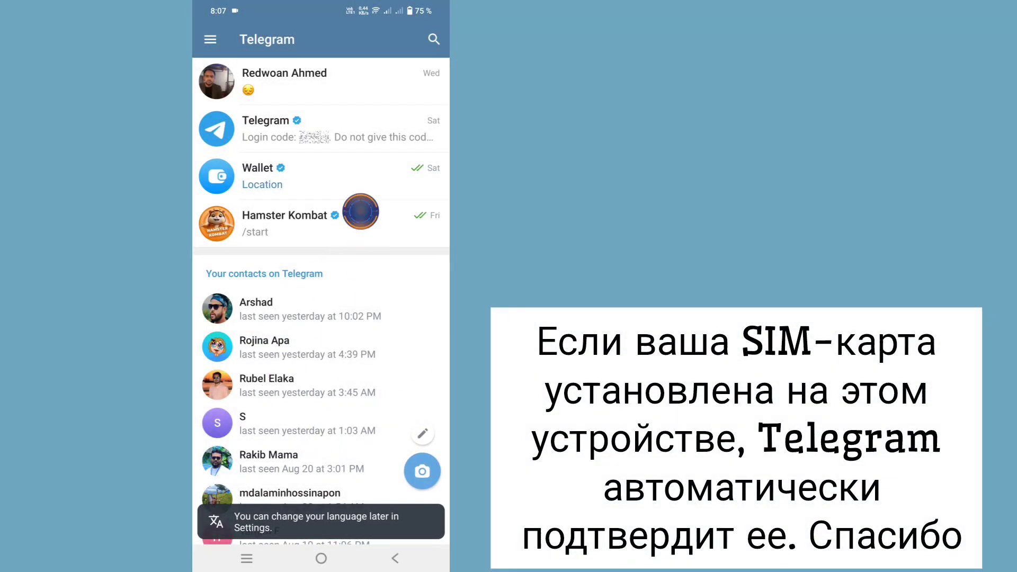
click(266, 384)
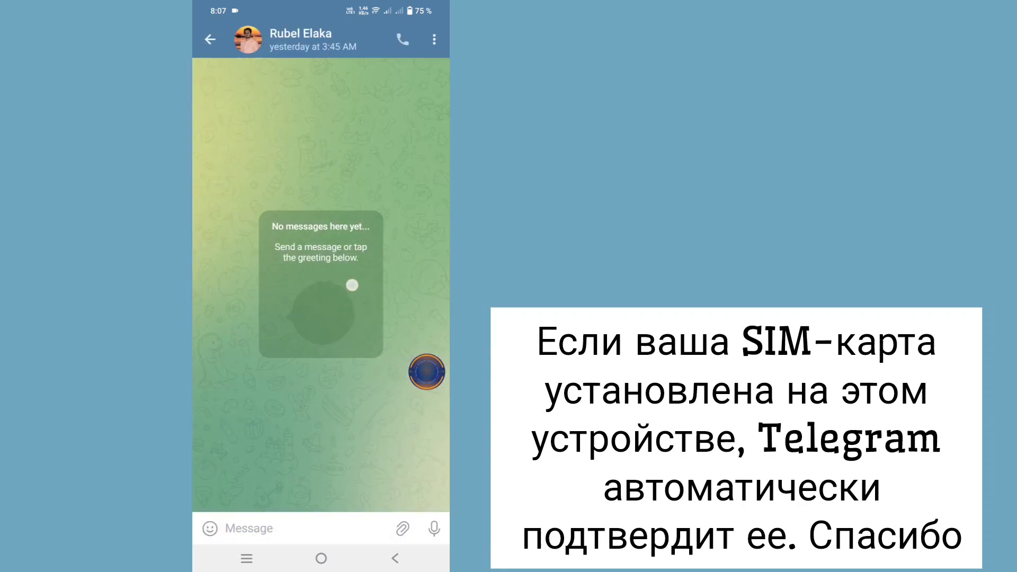
click(210, 38)
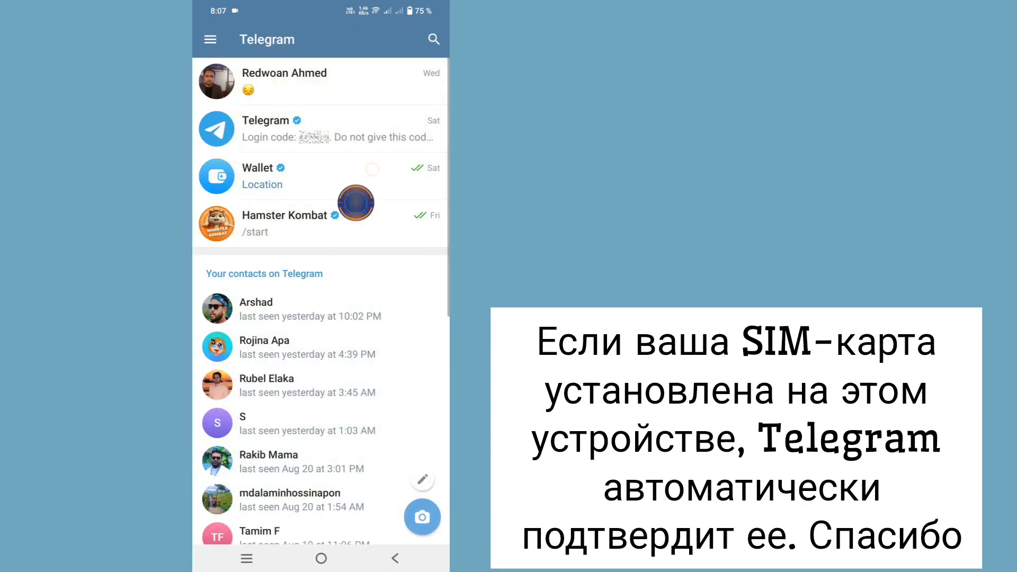